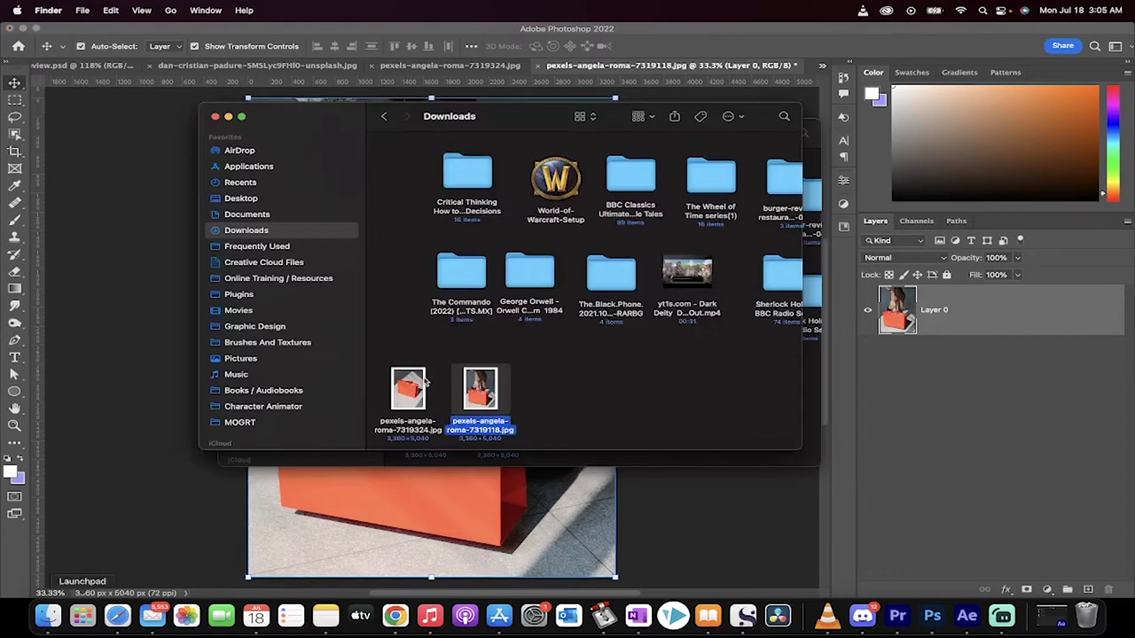
Step: Drag prada.webp from the Pictures folder onto the shopping bag photo as a new layer
{"action": "left_click", "coordinate": [241, 358]}
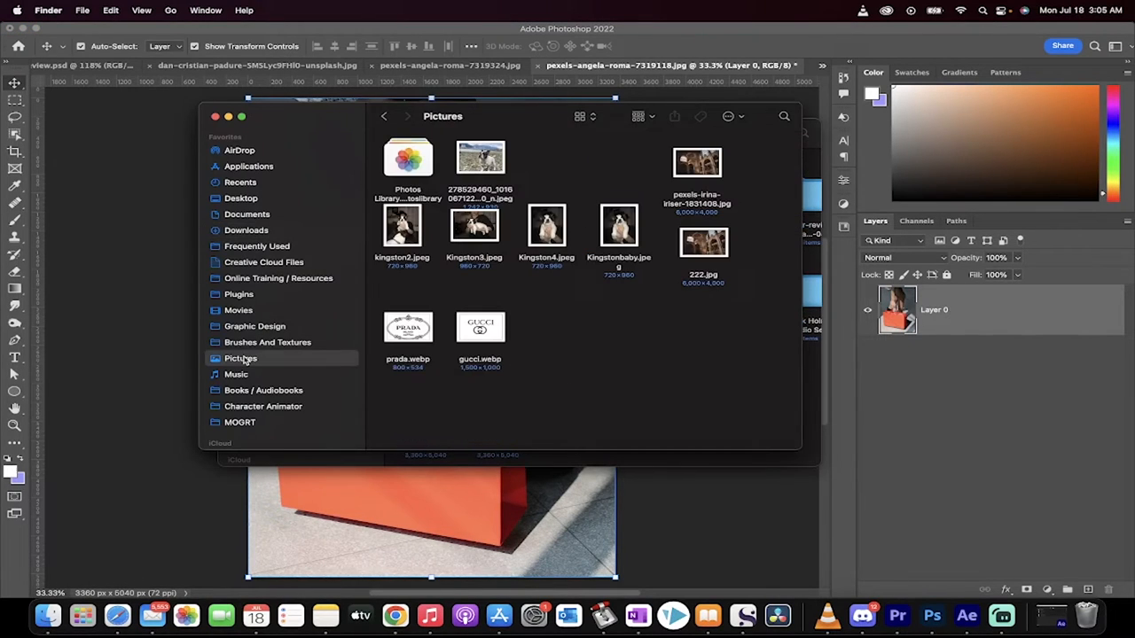
{"action": "left_click", "coordinate": [479, 326]}
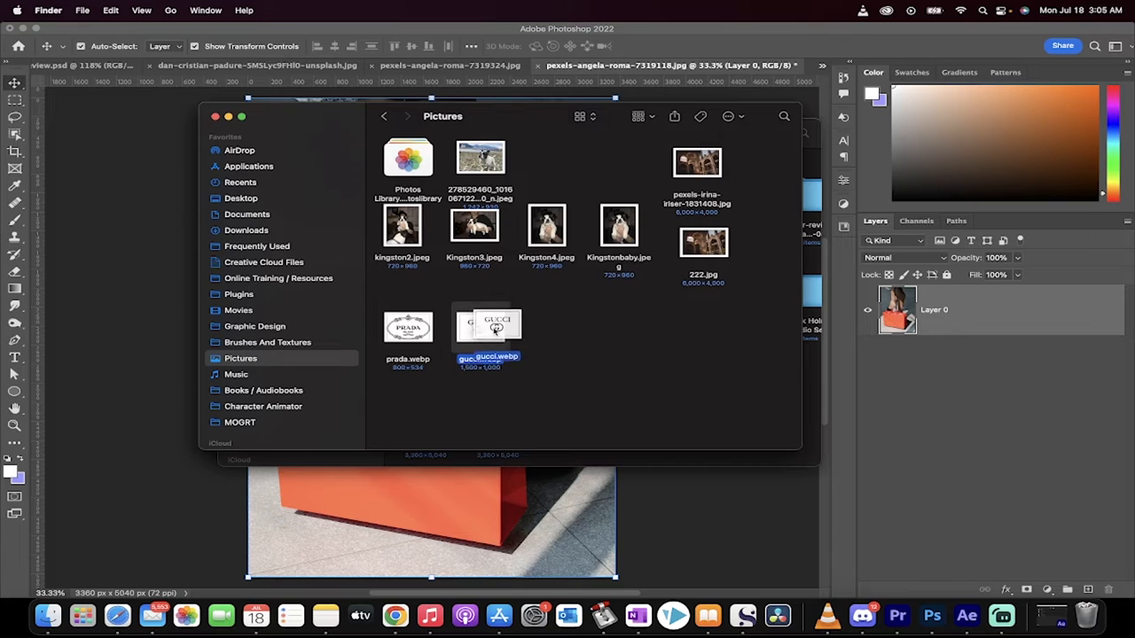
{"action": "left_click_drag", "start_coordinate": [408, 326], "coordinate": [418, 340]}
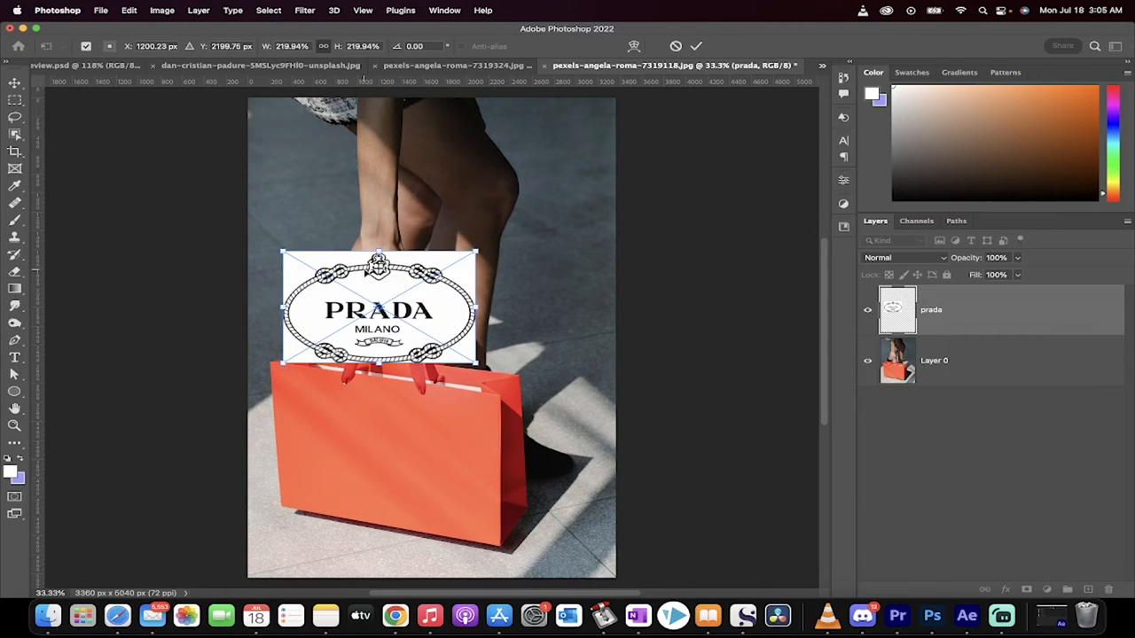
Step: Move the placed Prada logo up above the shopping bag and commit it
{"action": "left_click_drag", "start_coordinate": [380, 309], "coordinate": [362, 179]}
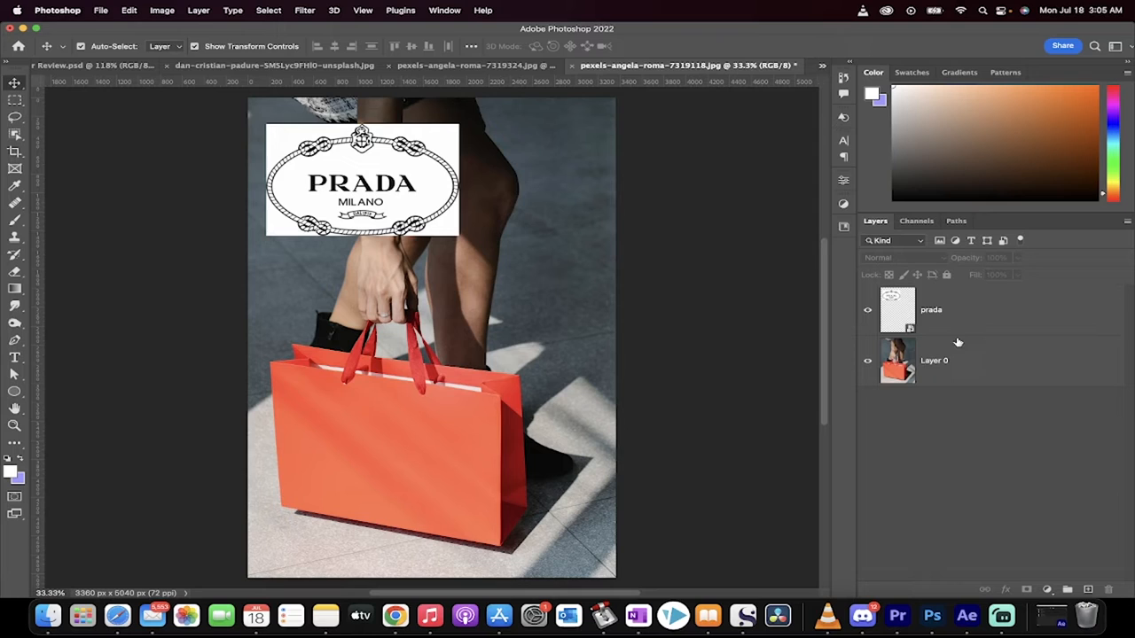
{"action": "left_click", "coordinate": [931, 308]}
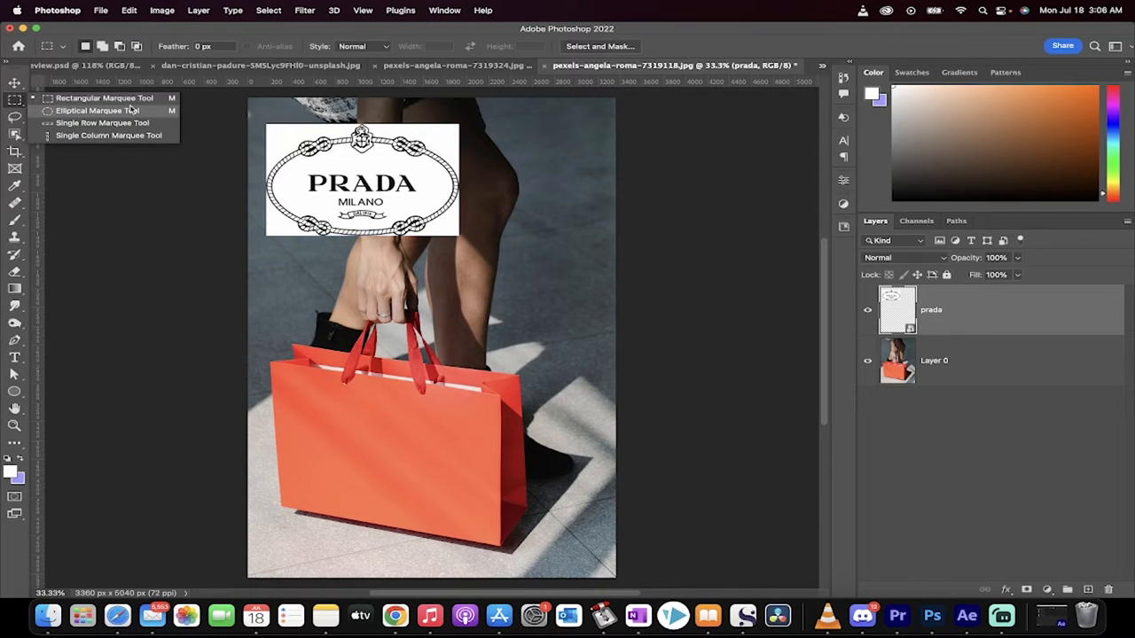
Step: Select a rectangle around the Prada logo with the Rectangular Marquee and copy it merged
{"action": "left_click", "coordinate": [103, 97]}
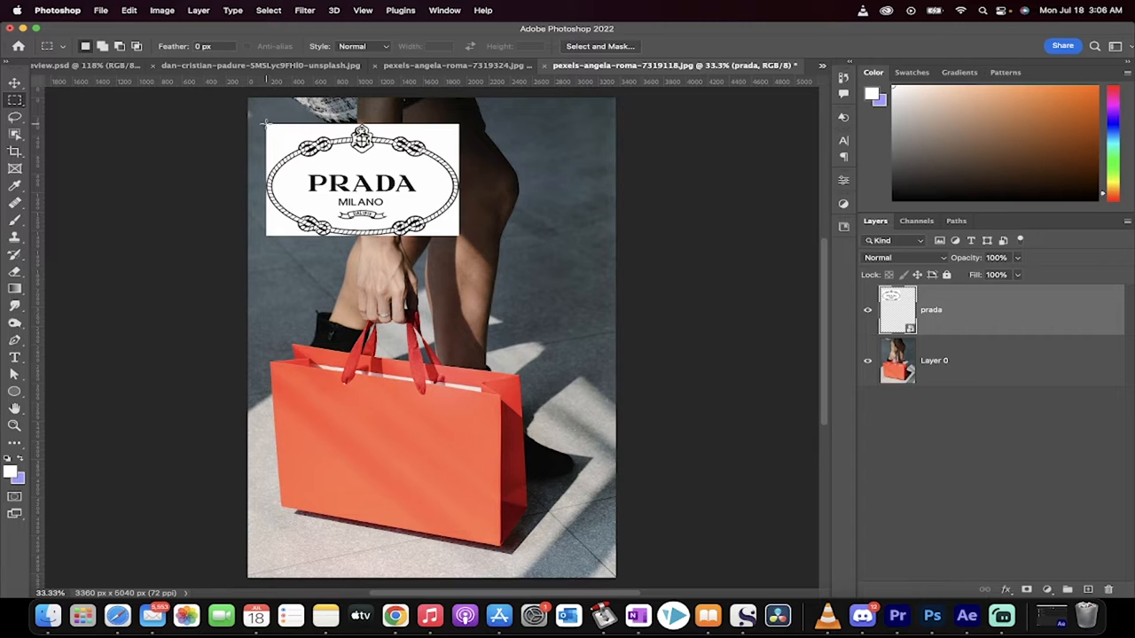
{"action": "left_click_drag", "start_coordinate": [265, 120], "coordinate": [457, 240]}
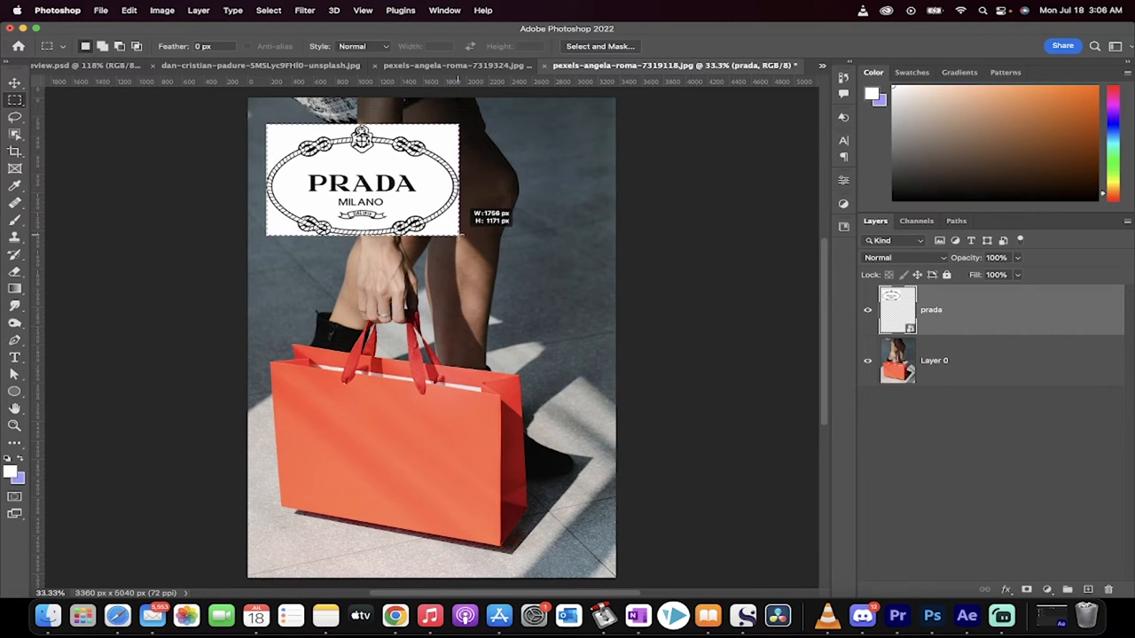
{"action": "left_click", "coordinate": [127, 11]}
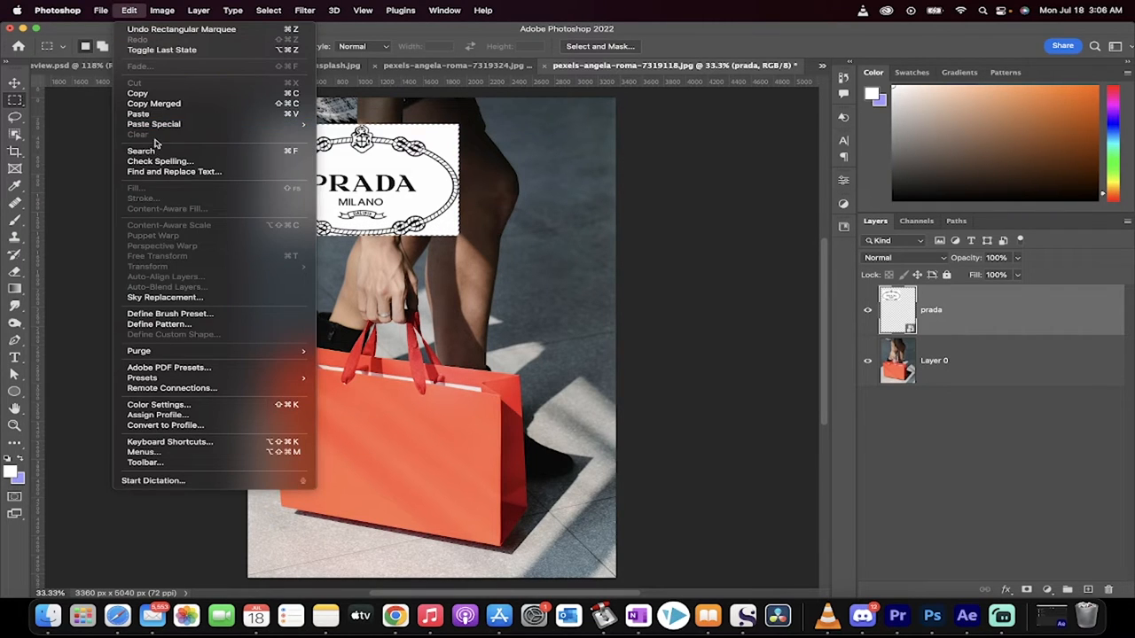
{"action": "mouse_move", "coordinate": [173, 242]}
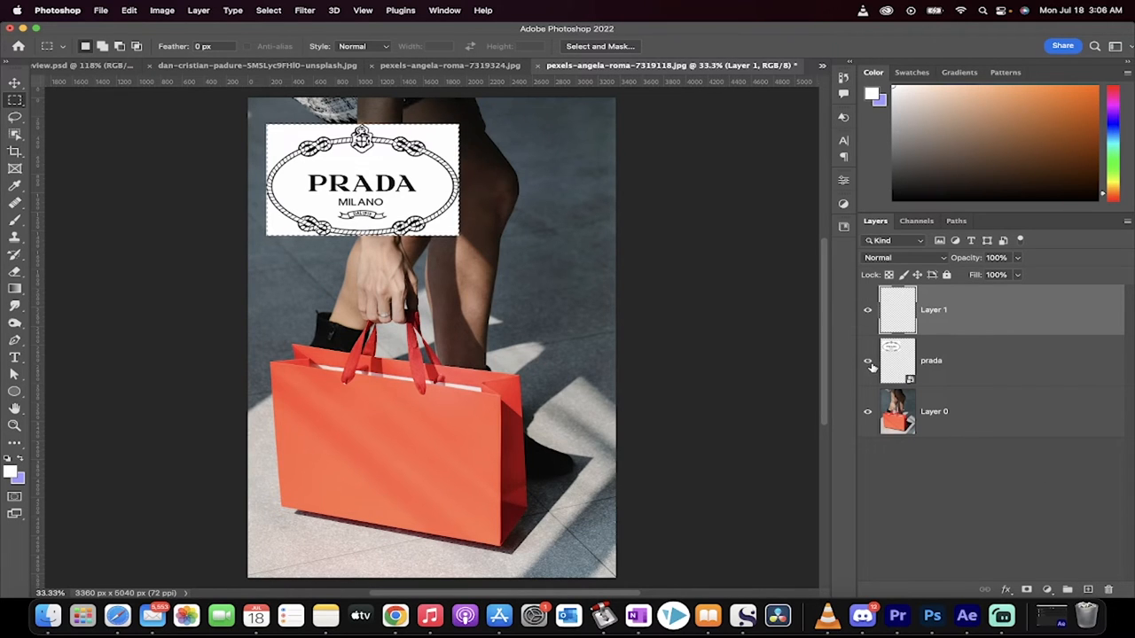
Step: Hide the original prada layer so only the bag photo shows, ready for filtering
{"action": "left_click", "coordinate": [869, 361]}
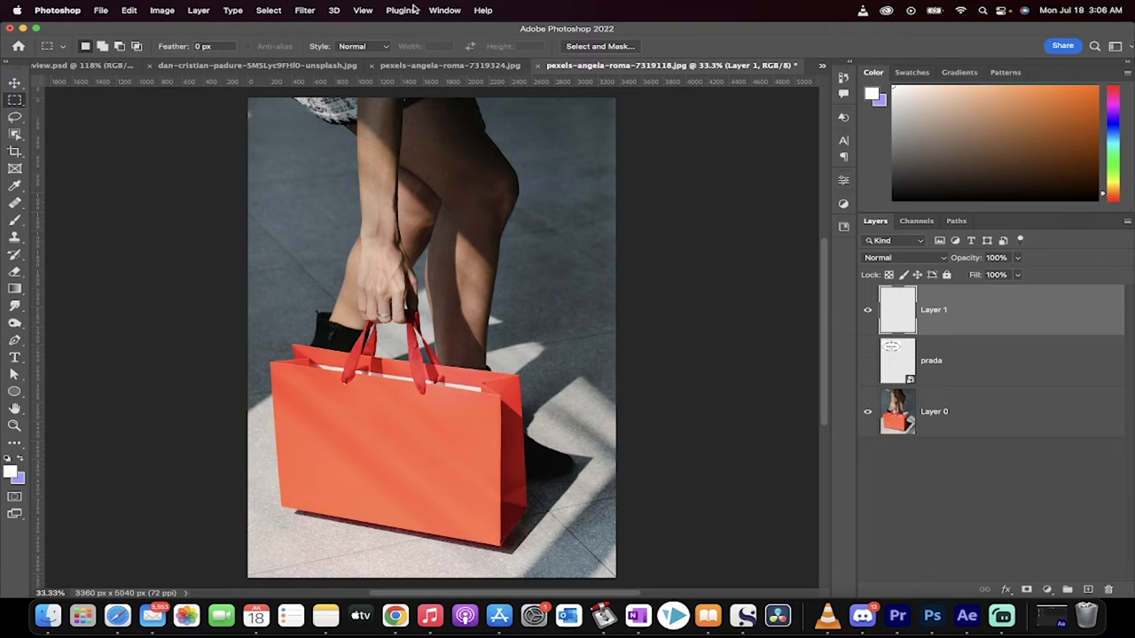
{"action": "left_click", "coordinate": [305, 10]}
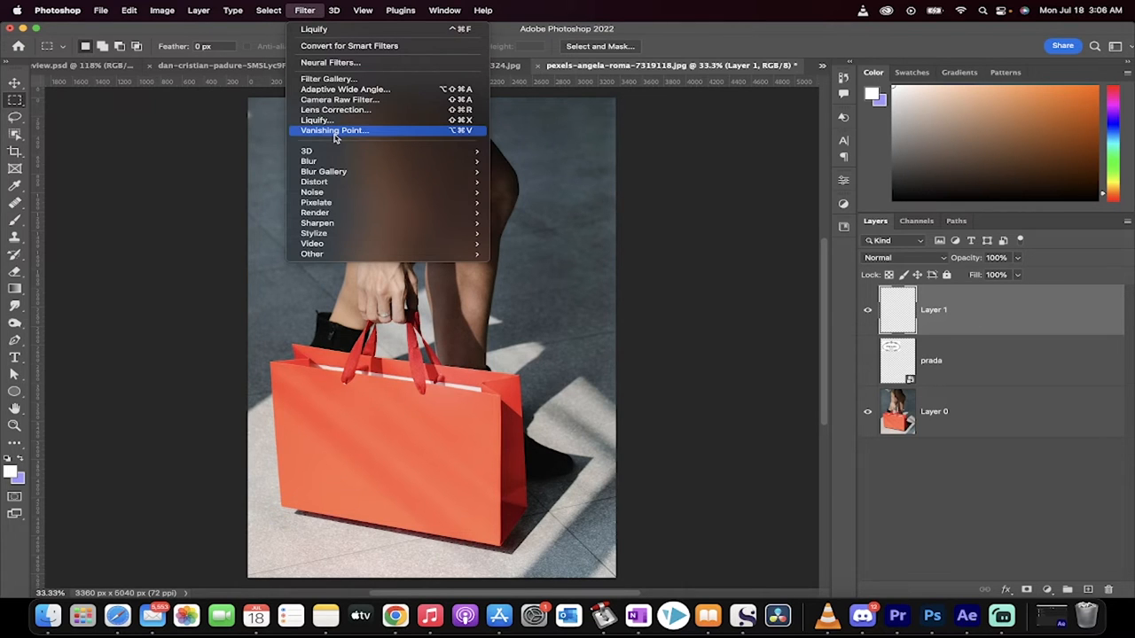
Step: Start the Vanishing Point filter to mark the bag's front face as a perspective plane
{"action": "left_click", "coordinate": [334, 131]}
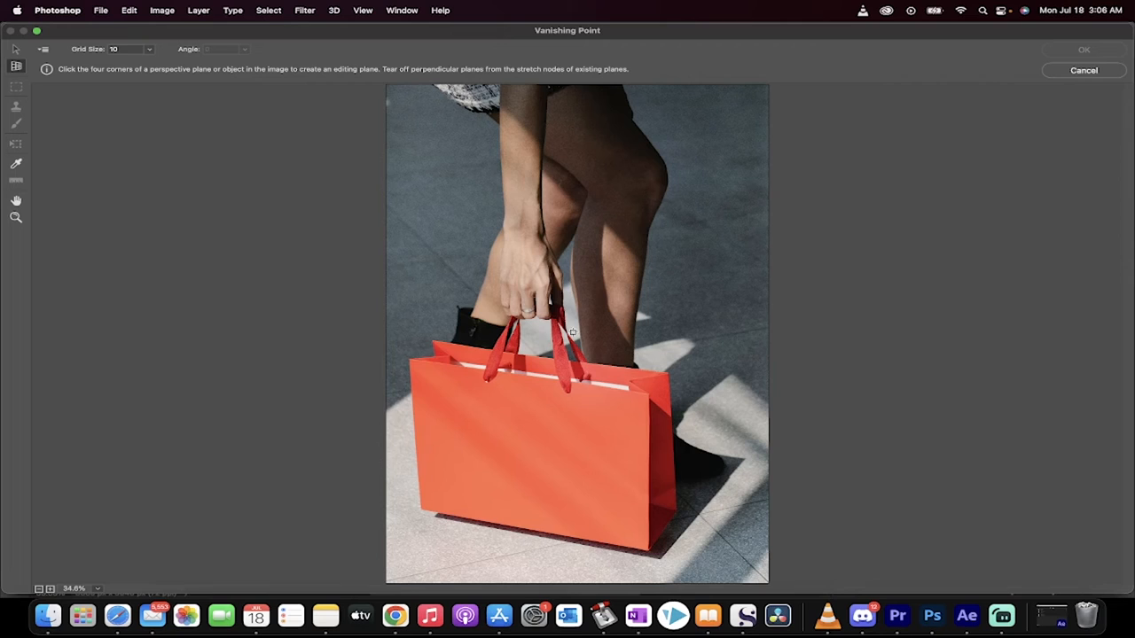
{"action": "mouse_move", "coordinate": [411, 362]}
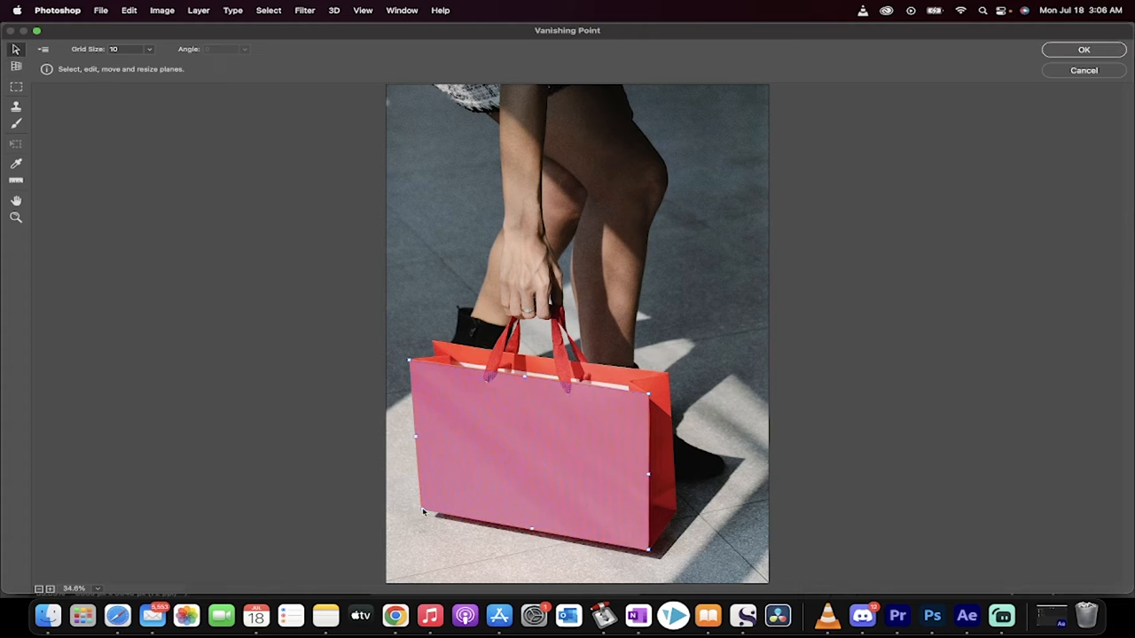
{"action": "mouse_move", "coordinate": [440, 390]}
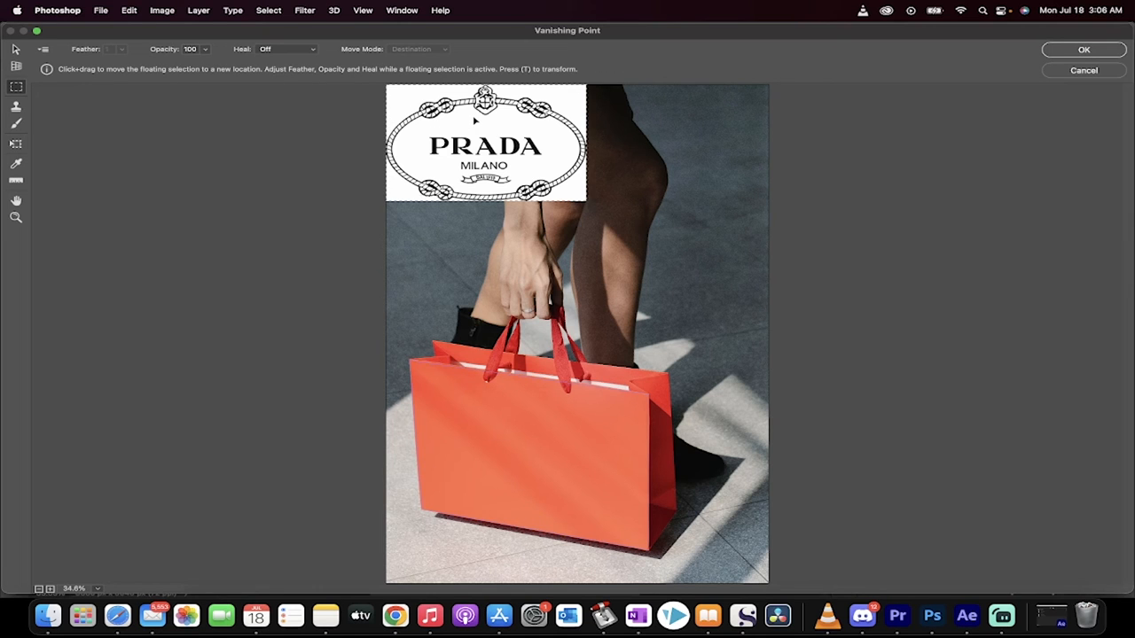
Step: Place the pasted logo onto the bag's front plane and apply the Vanishing Point result
{"action": "left_click_drag", "start_coordinate": [485, 142], "coordinate": [515, 353]}
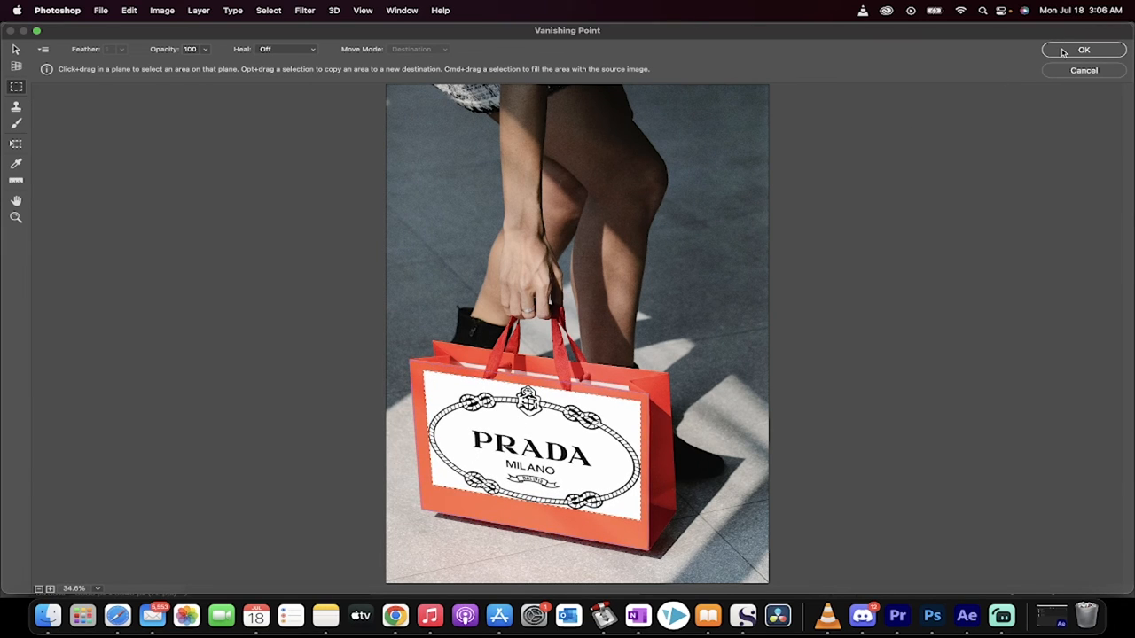
{"action": "left_click", "coordinate": [1083, 50]}
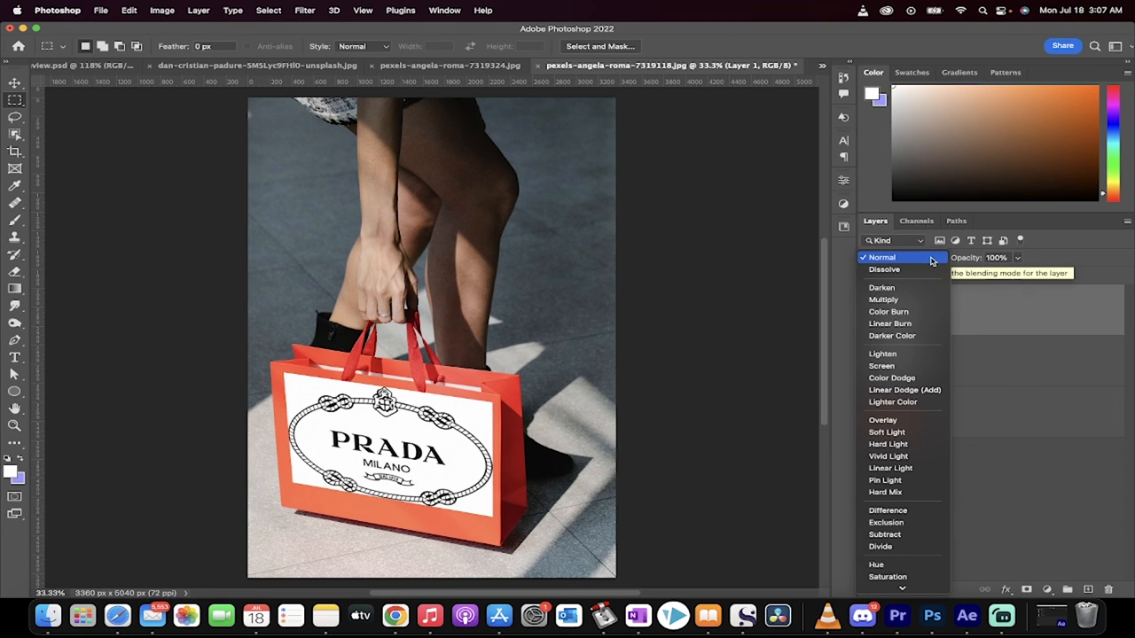
Step: Set Layer 1 to Darken blend mode and make it visible so the white background disappears
{"action": "left_click", "coordinate": [881, 287]}
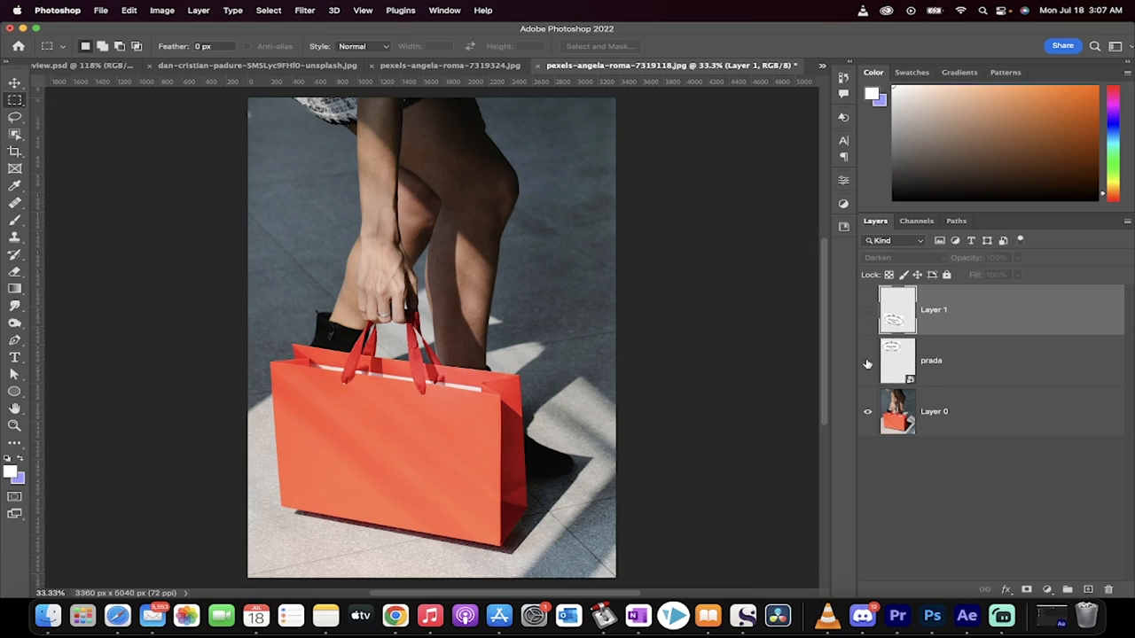
{"action": "left_click", "coordinate": [866, 365]}
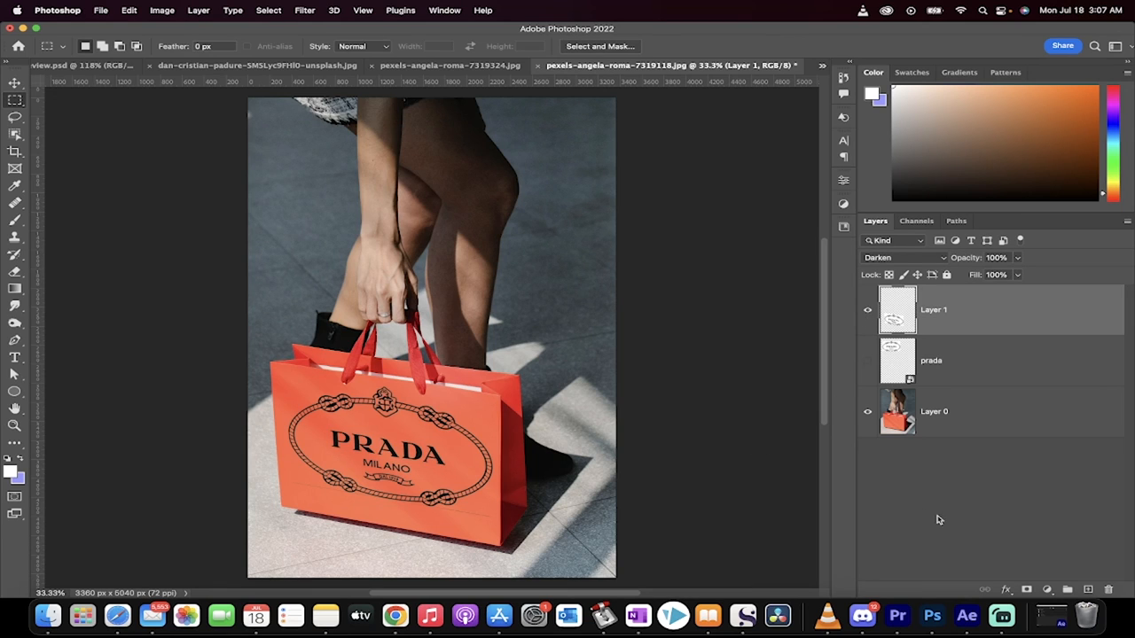